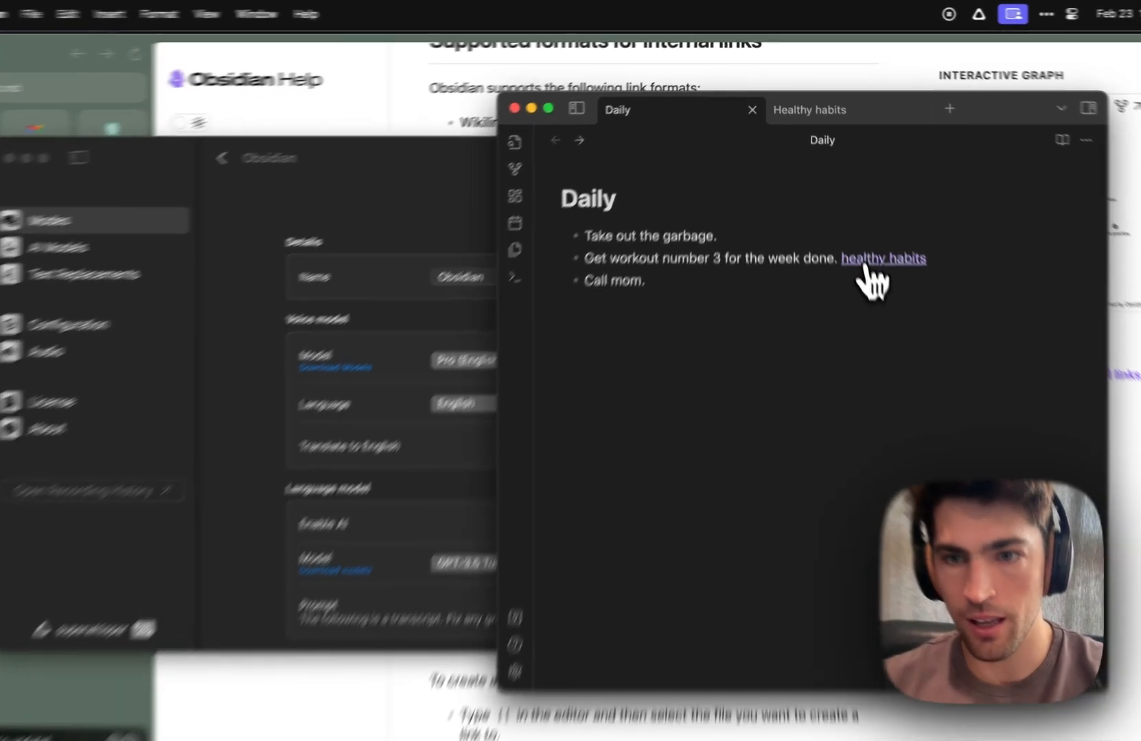
Step: Follow the healthy habits link, return to the Daily note, and edit the Obsidian mode prompt
left_click(883, 257)
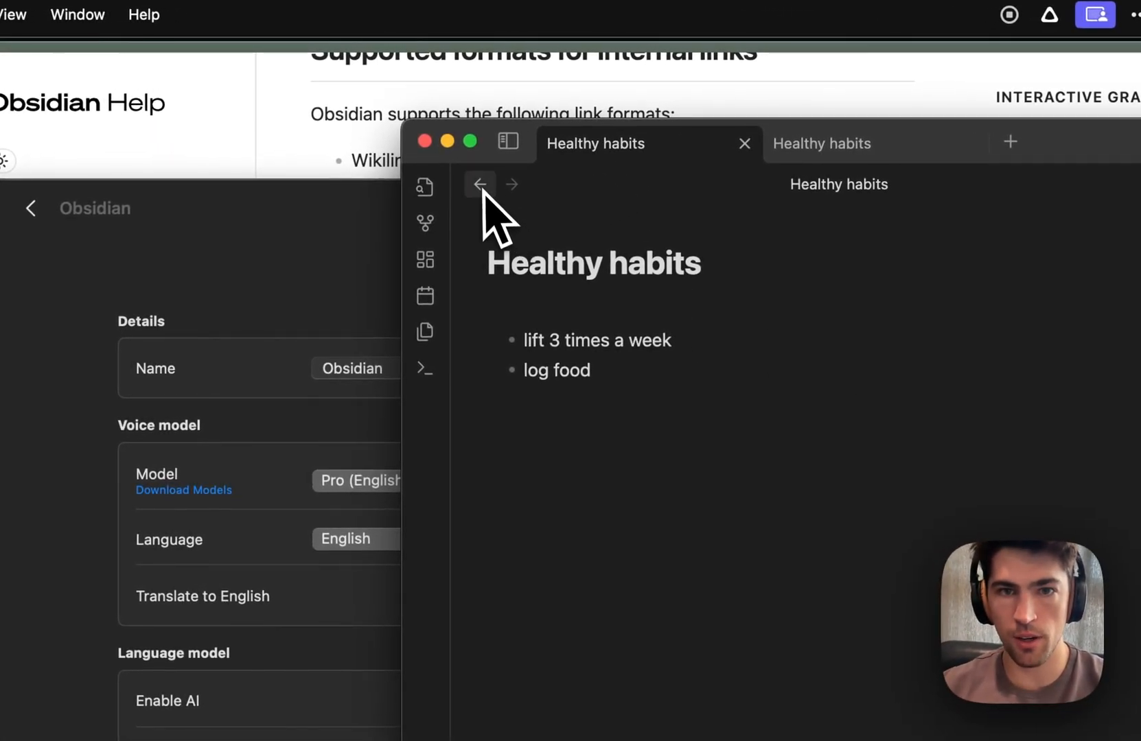
left_click(478, 183)
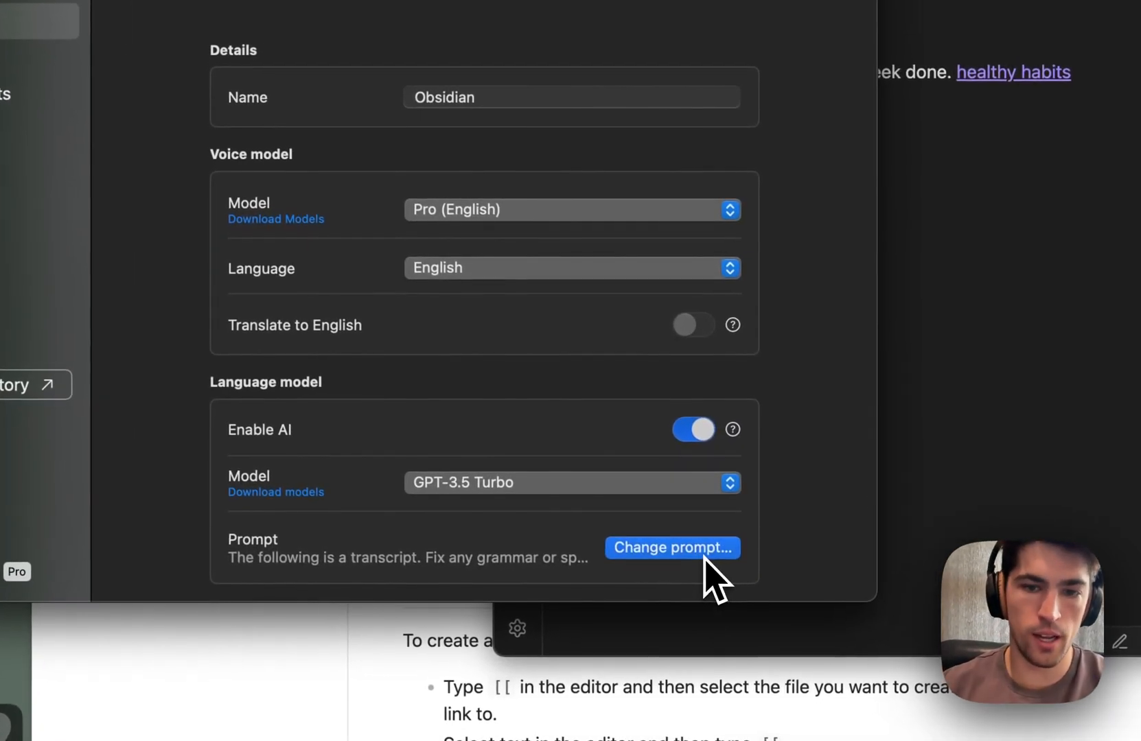
left_click(671, 548)
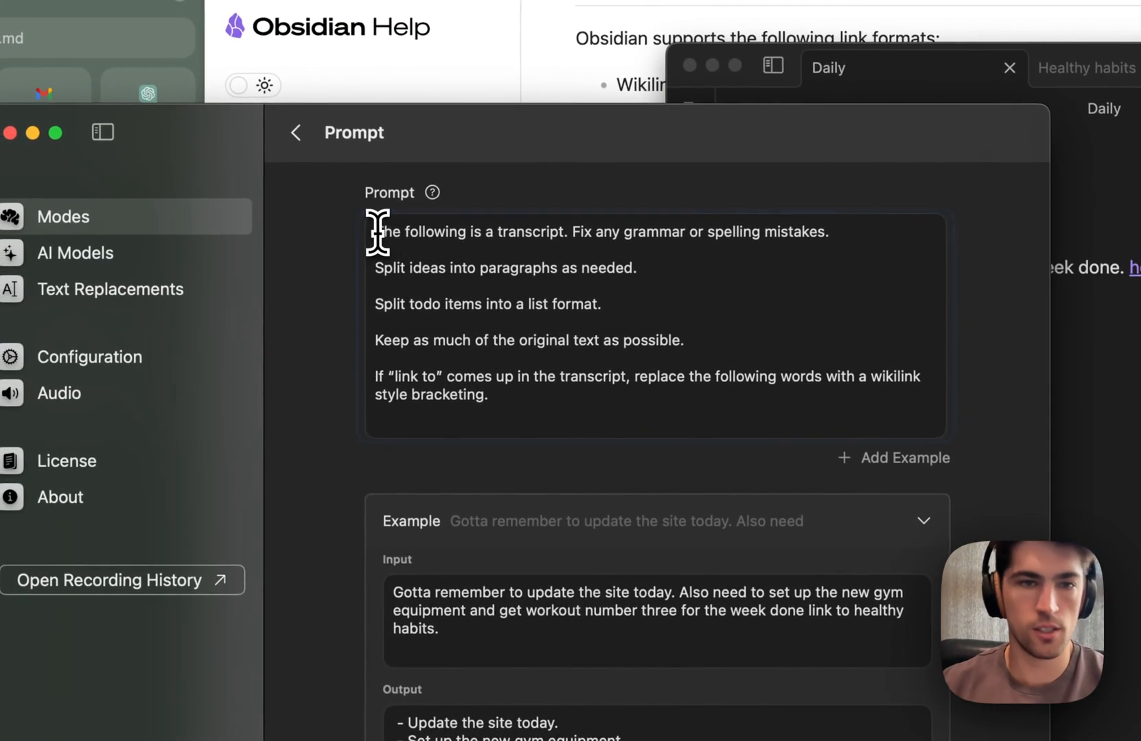
left_click(560, 392)
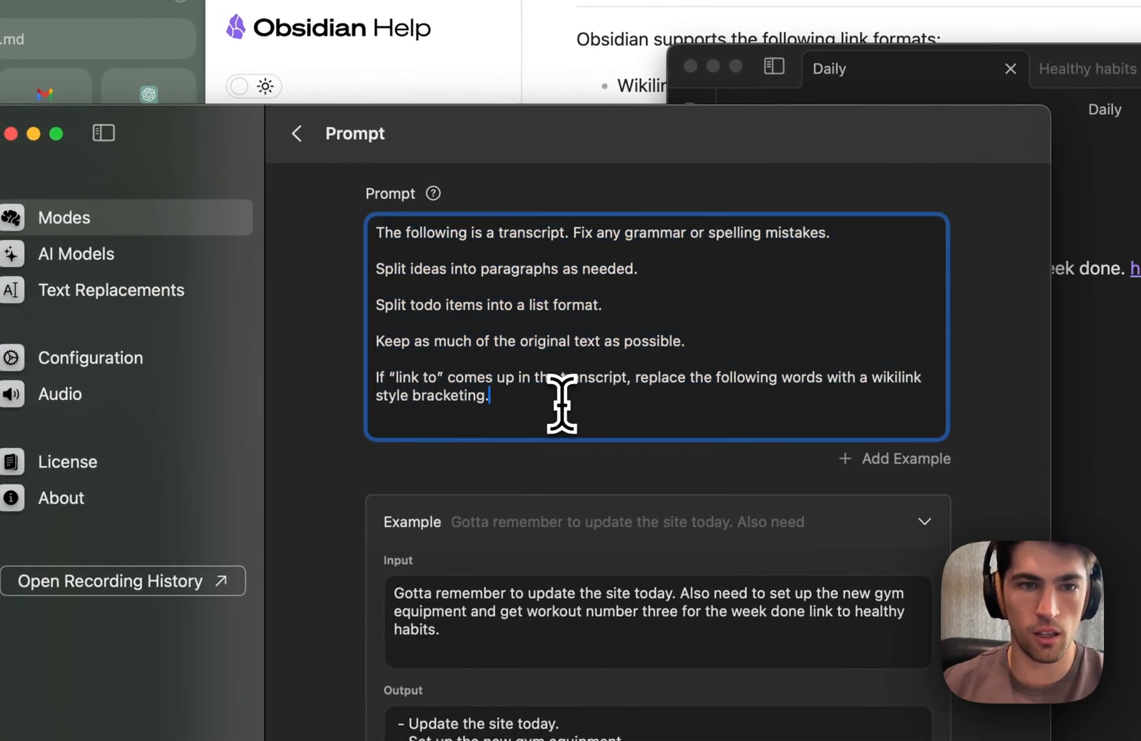
scroll("down", 3)
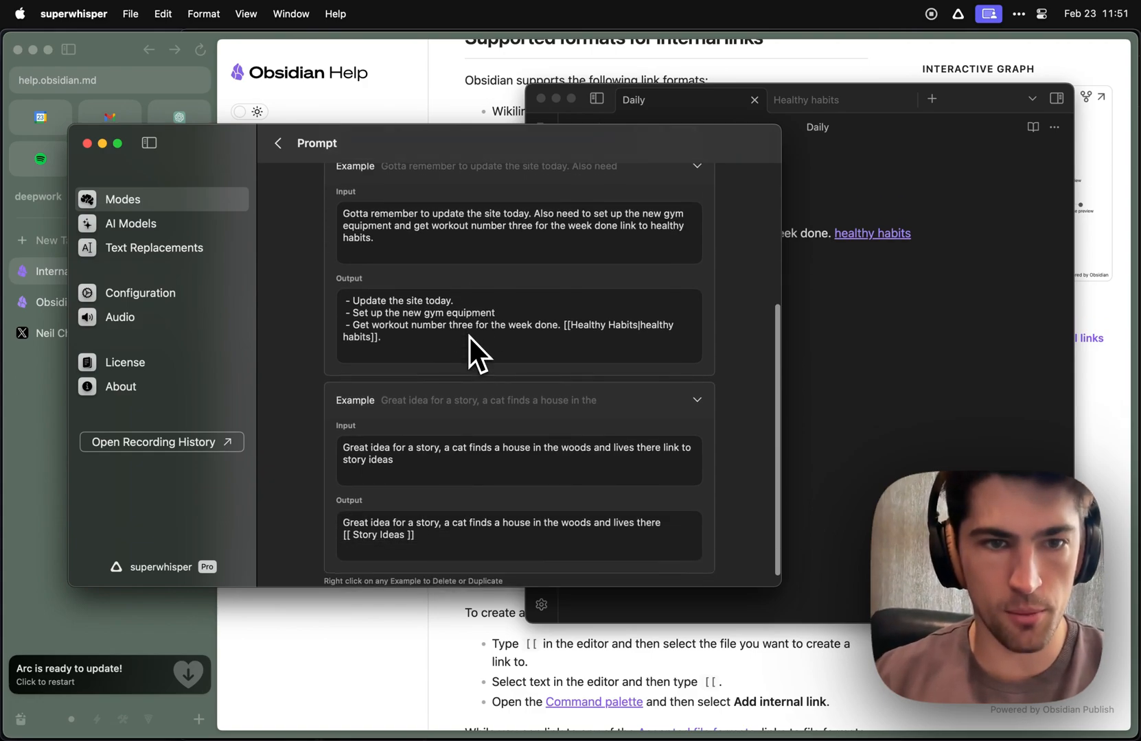
mouse_move(442, 267)
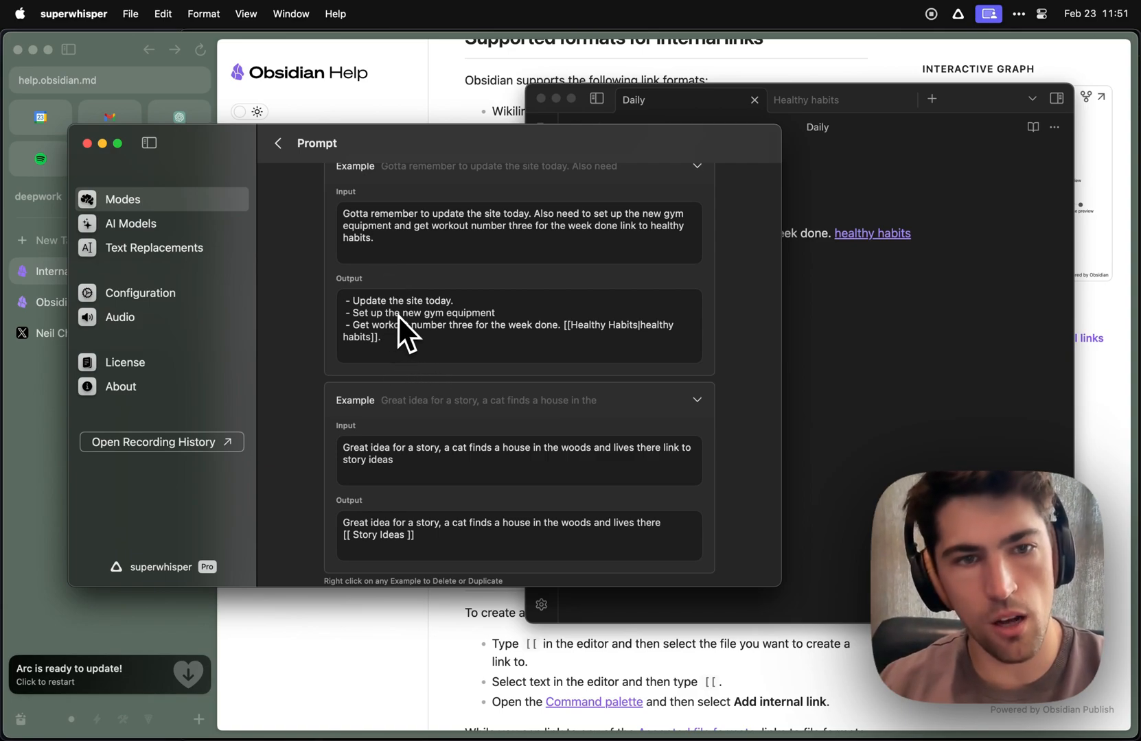
scroll("down", 3)
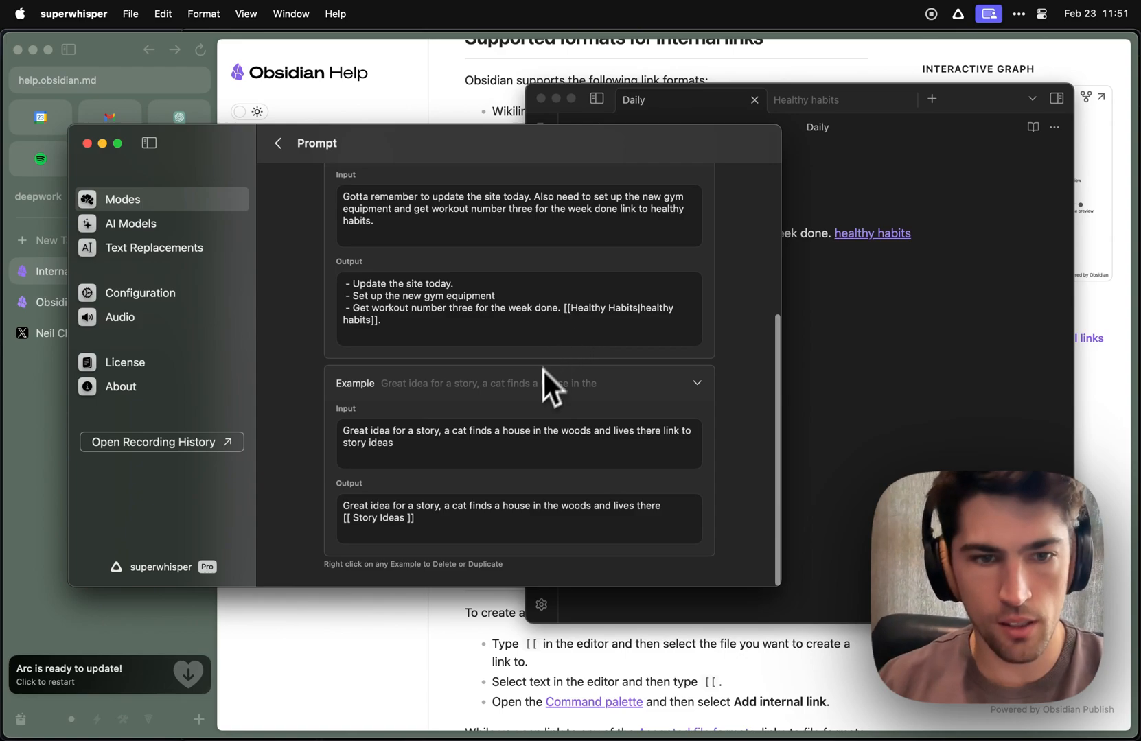
mouse_move(426, 471)
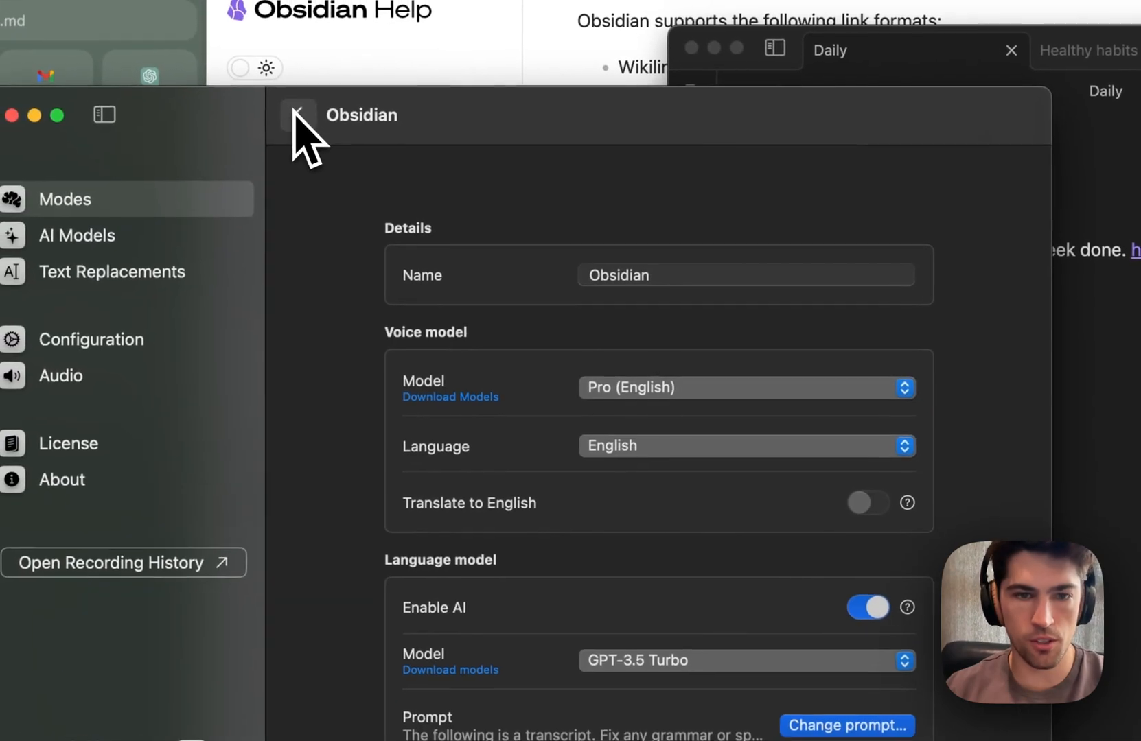
scroll("down", 3)
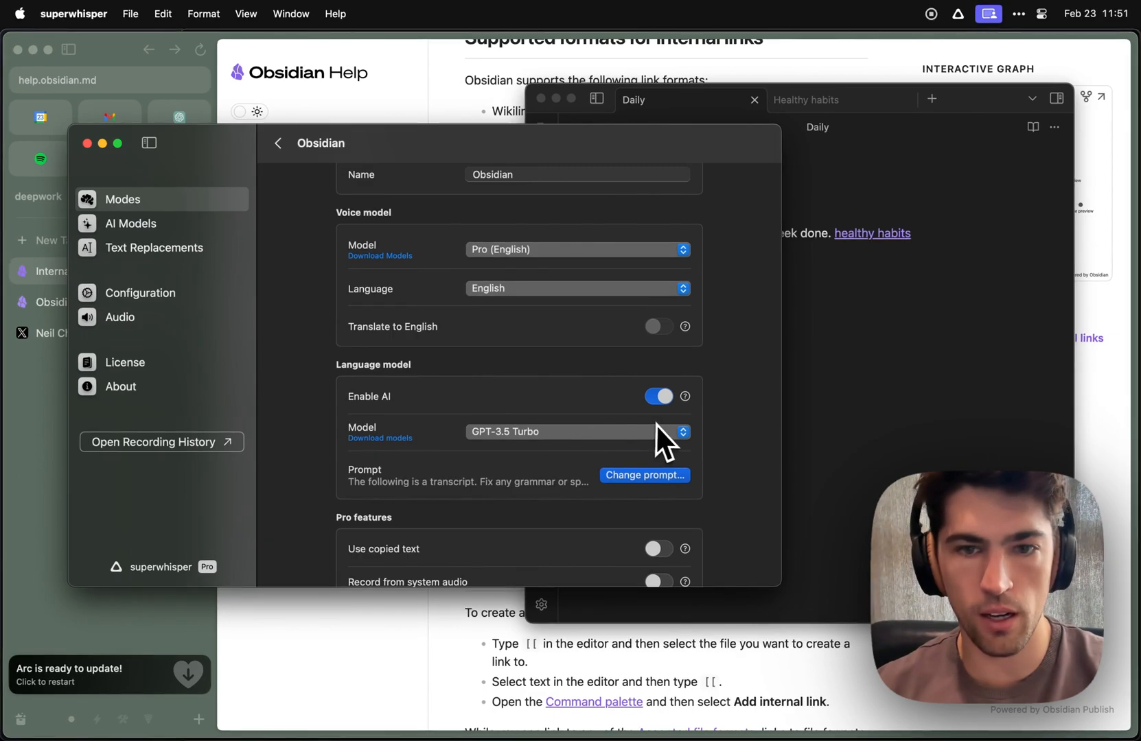
mouse_move(719, 413)
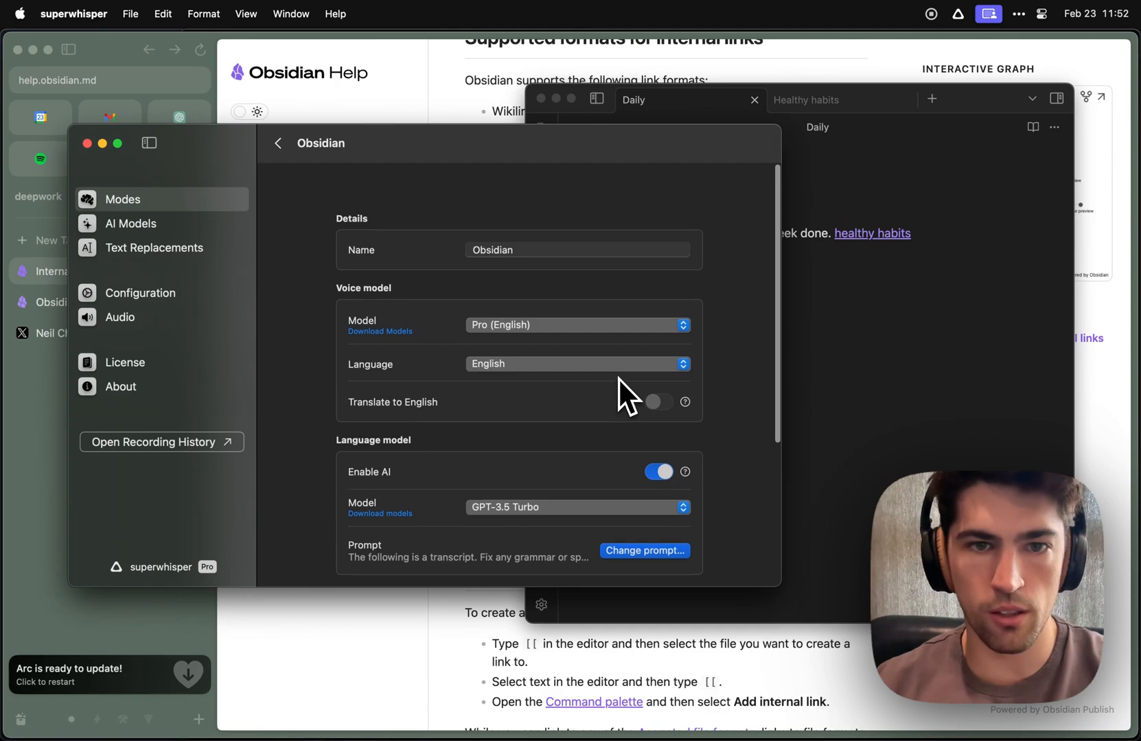
scroll("down", 3)
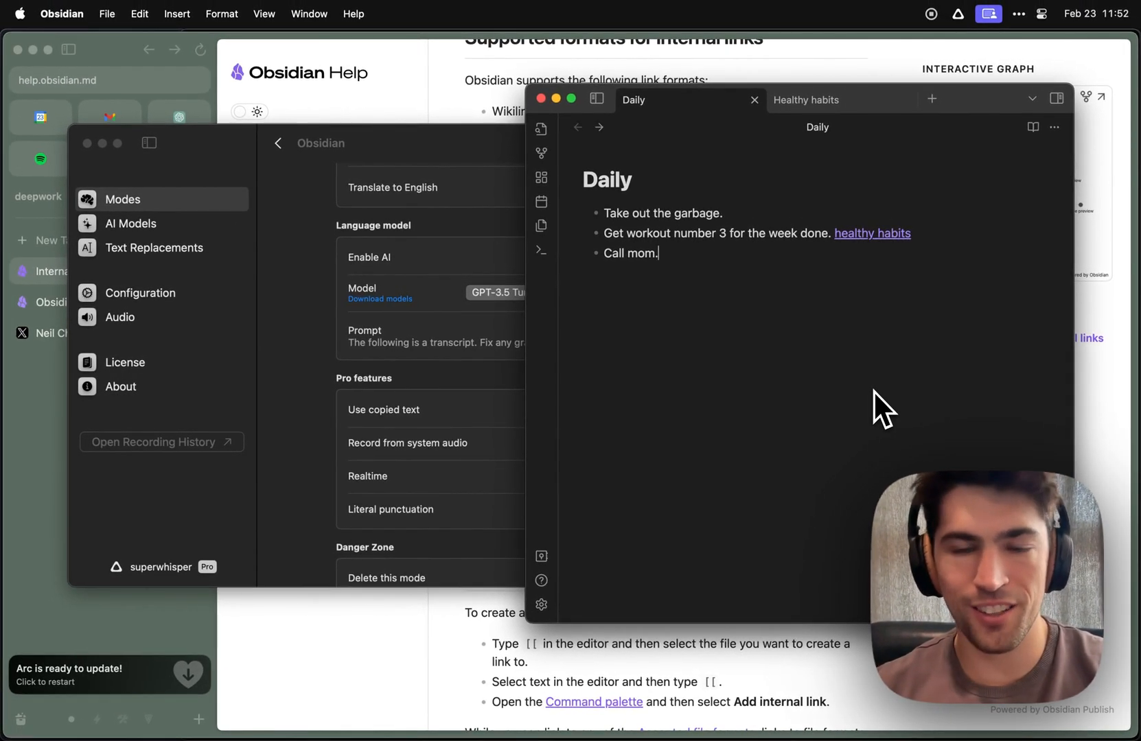
mouse_move(328, 403)
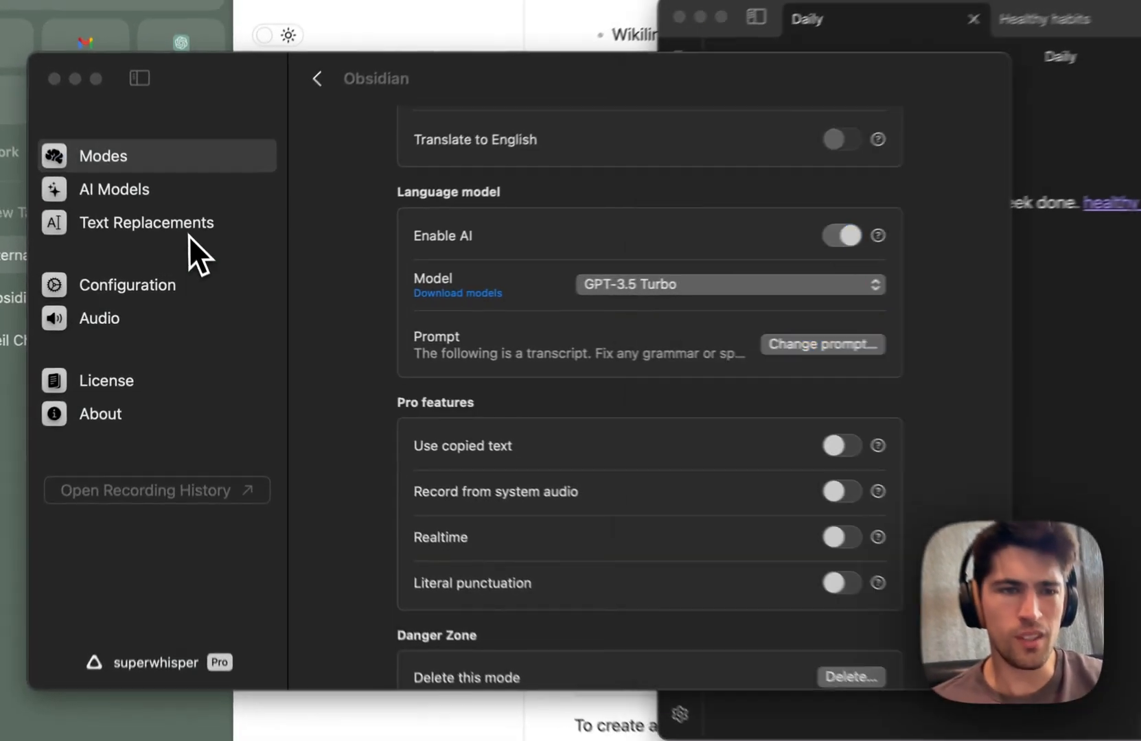
left_click(146, 222)
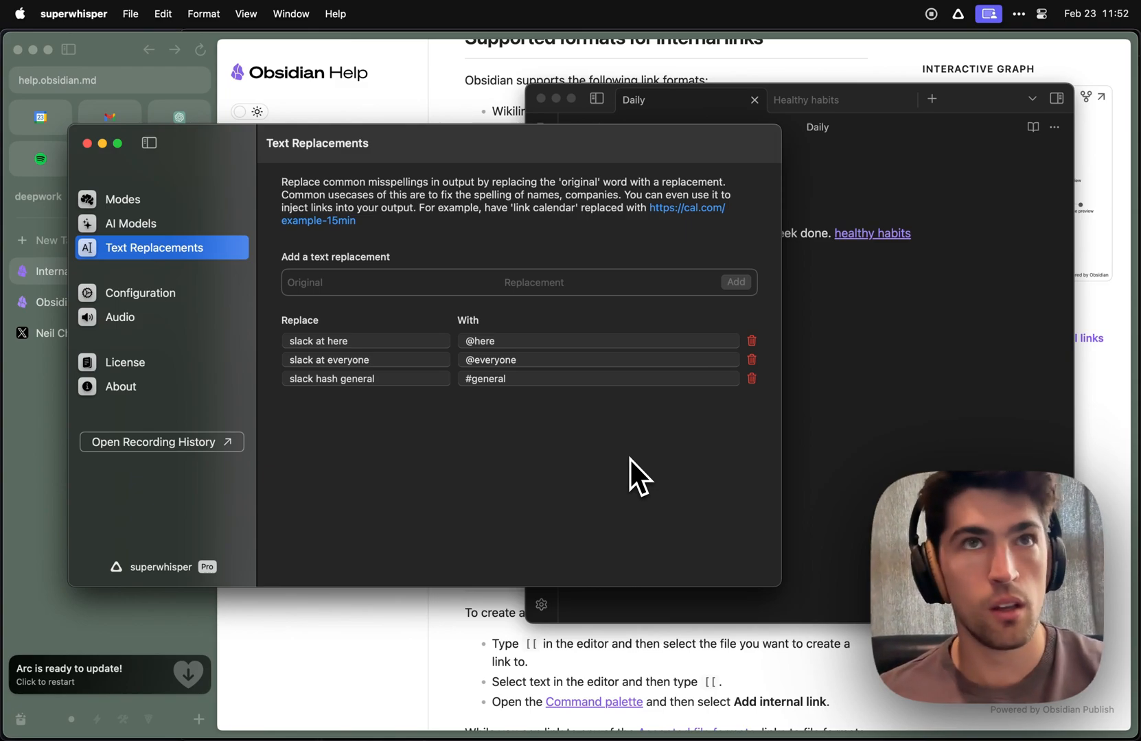
mouse_move(637, 449)
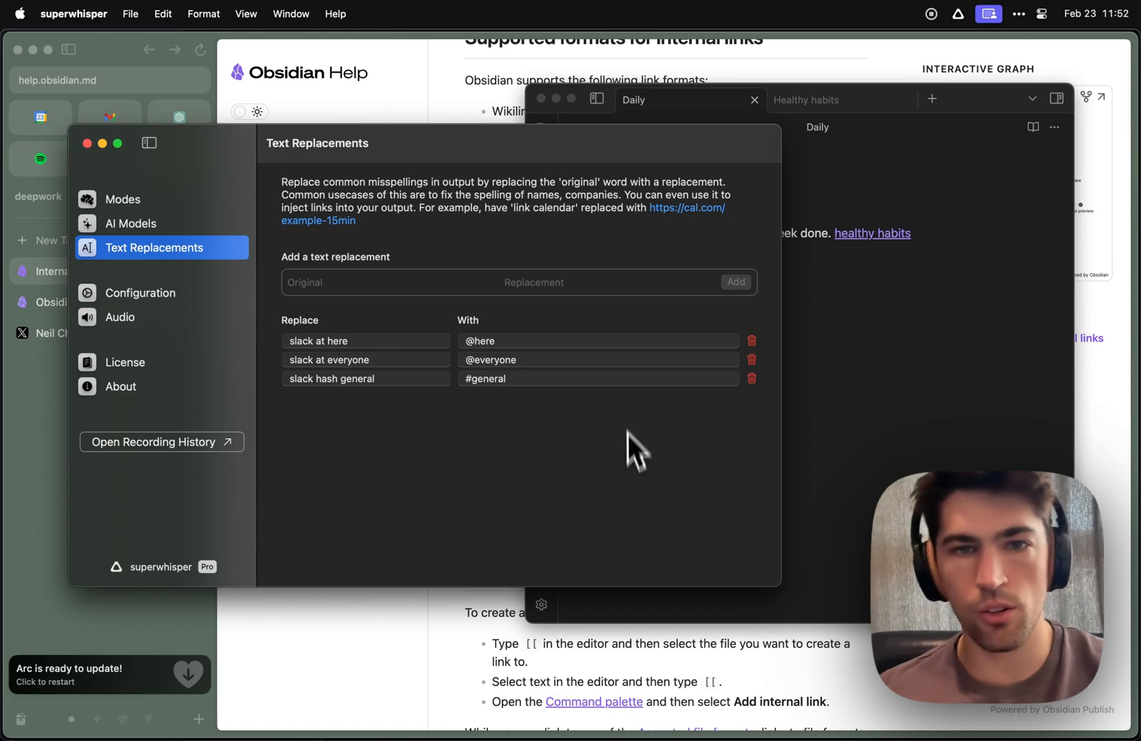
mouse_move(611, 247)
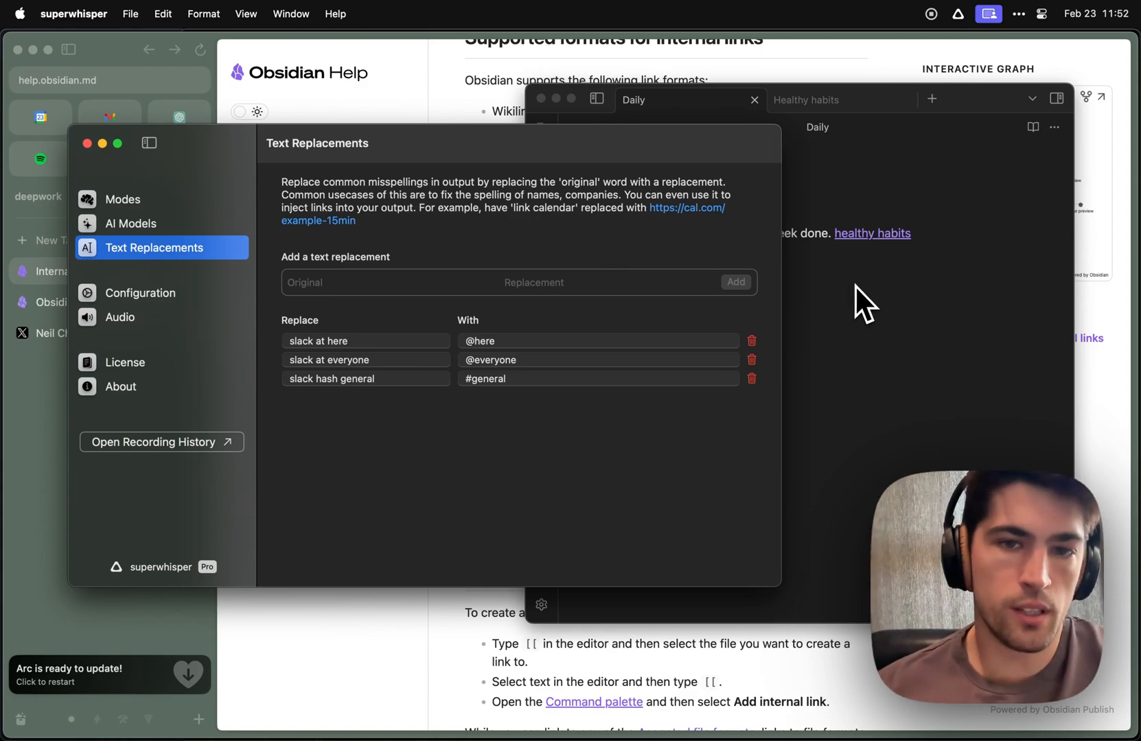
mouse_move(603, 417)
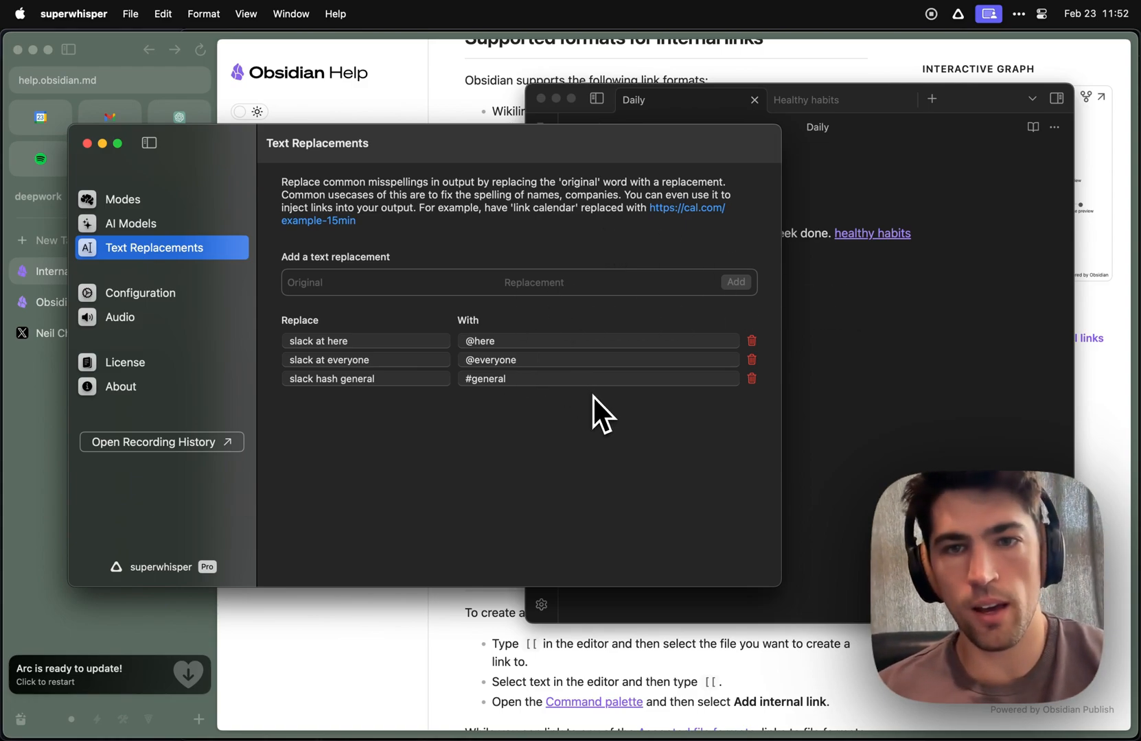
mouse_move(418, 367)
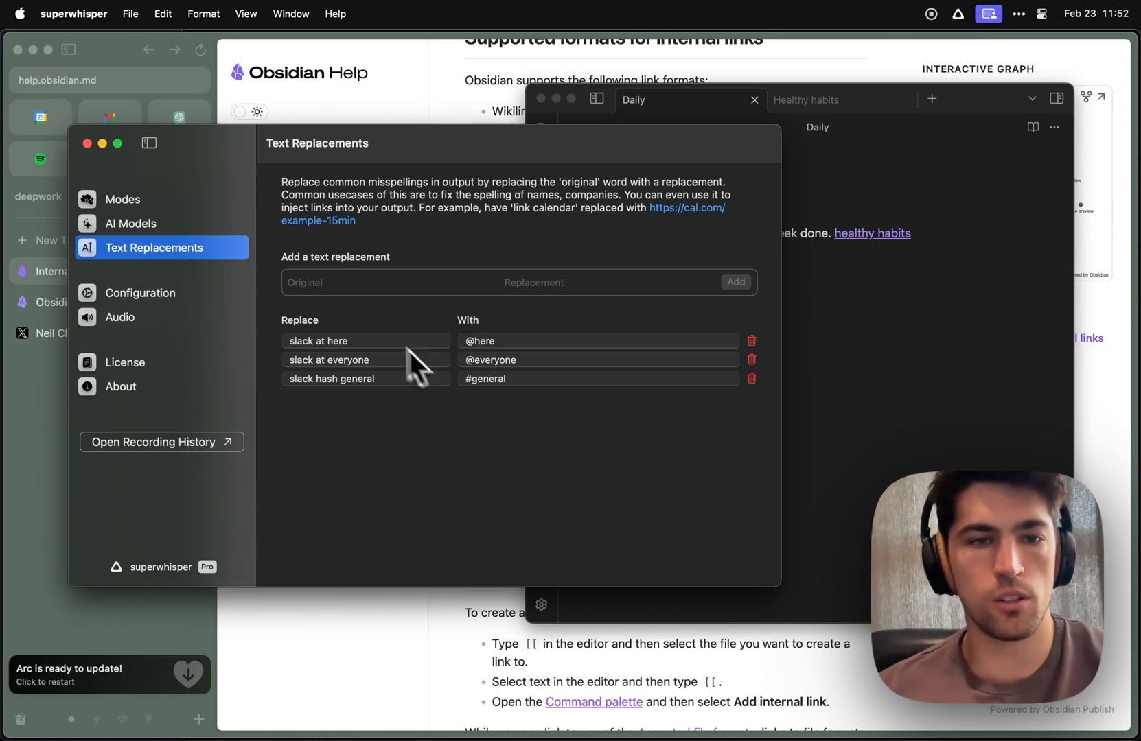
mouse_move(150, 217)
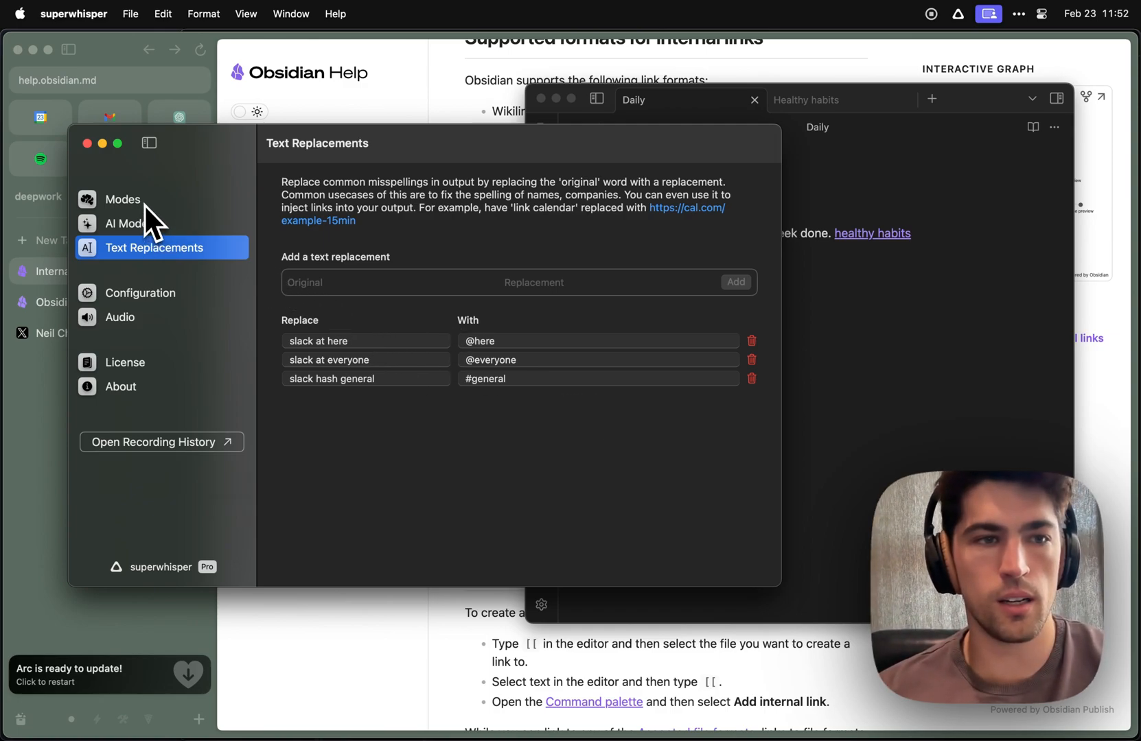
Step: Reopen the Obsidian mode from Modes and show its prompt with the wikilink examples
left_click(122, 199)
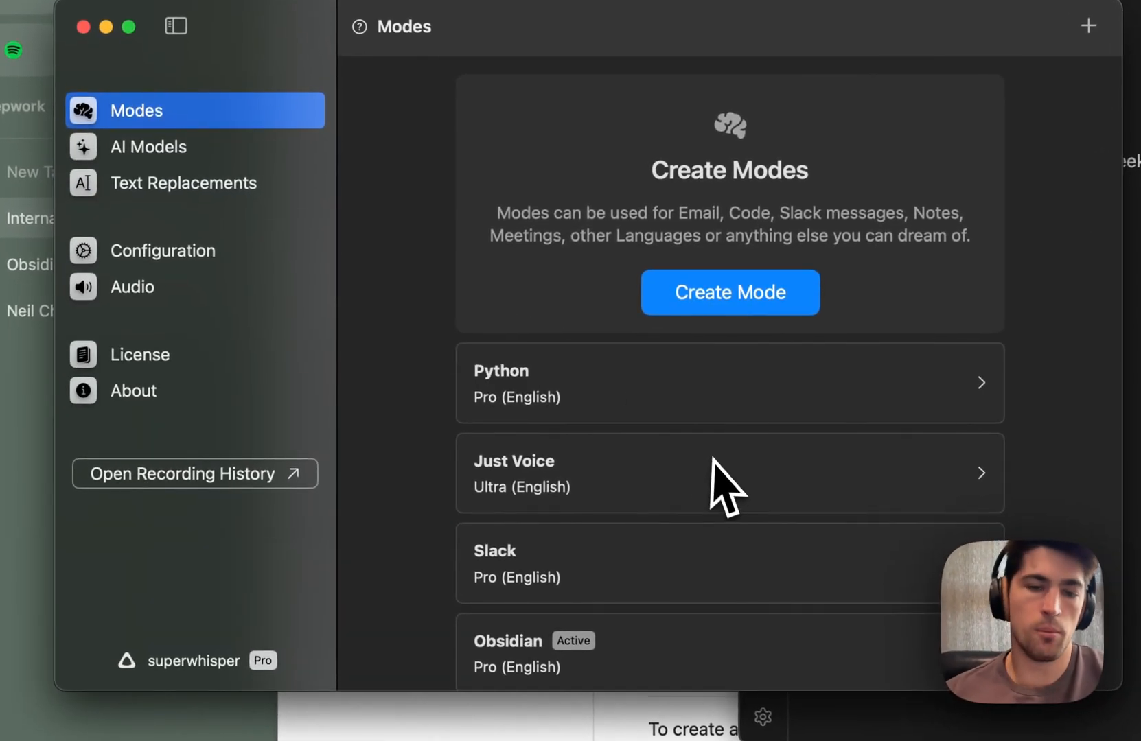
left_click(507, 641)
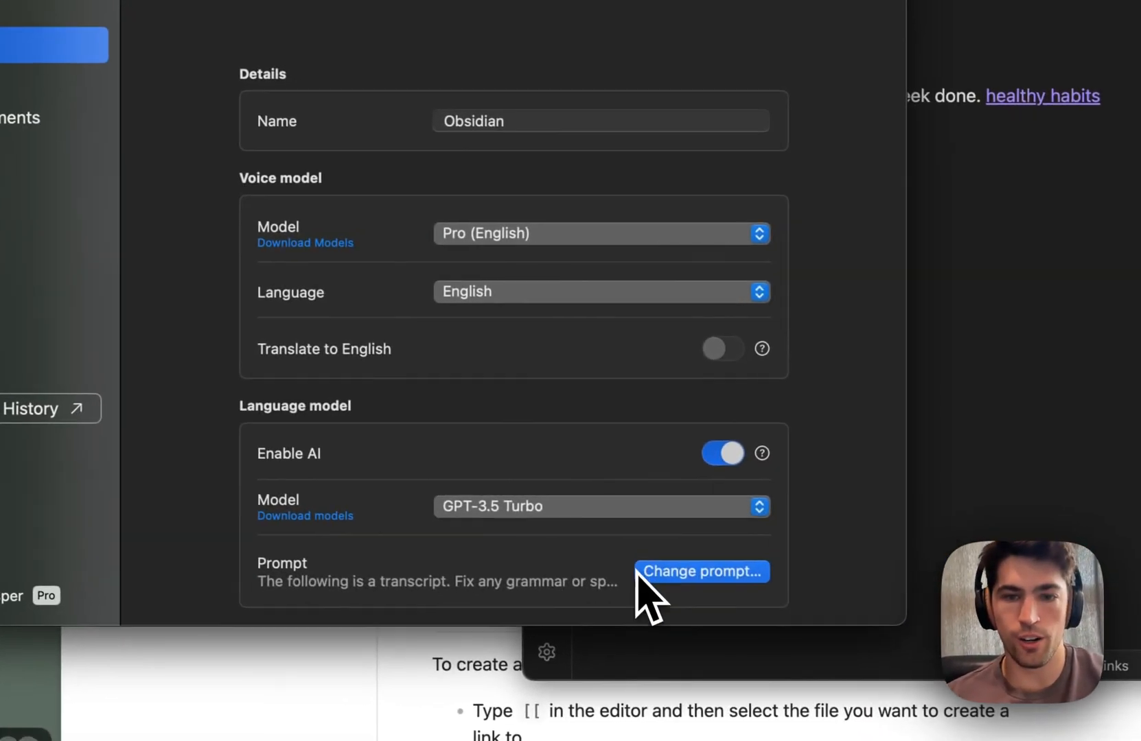
left_click(701, 571)
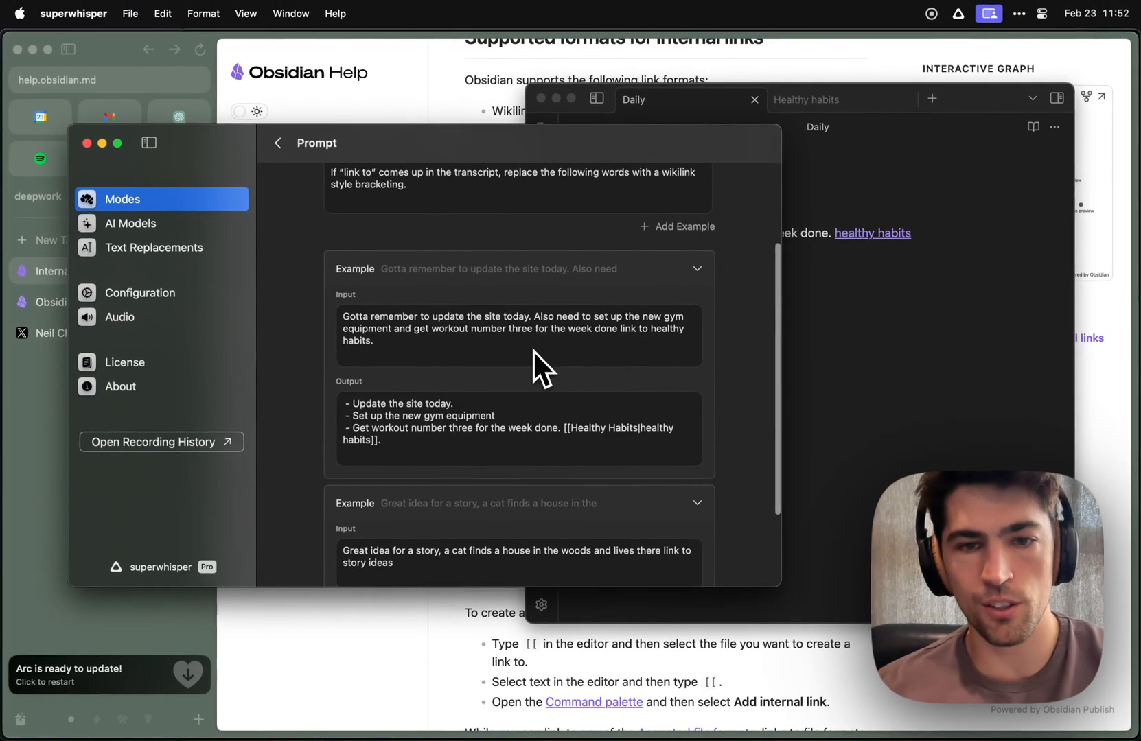
mouse_move(626, 455)
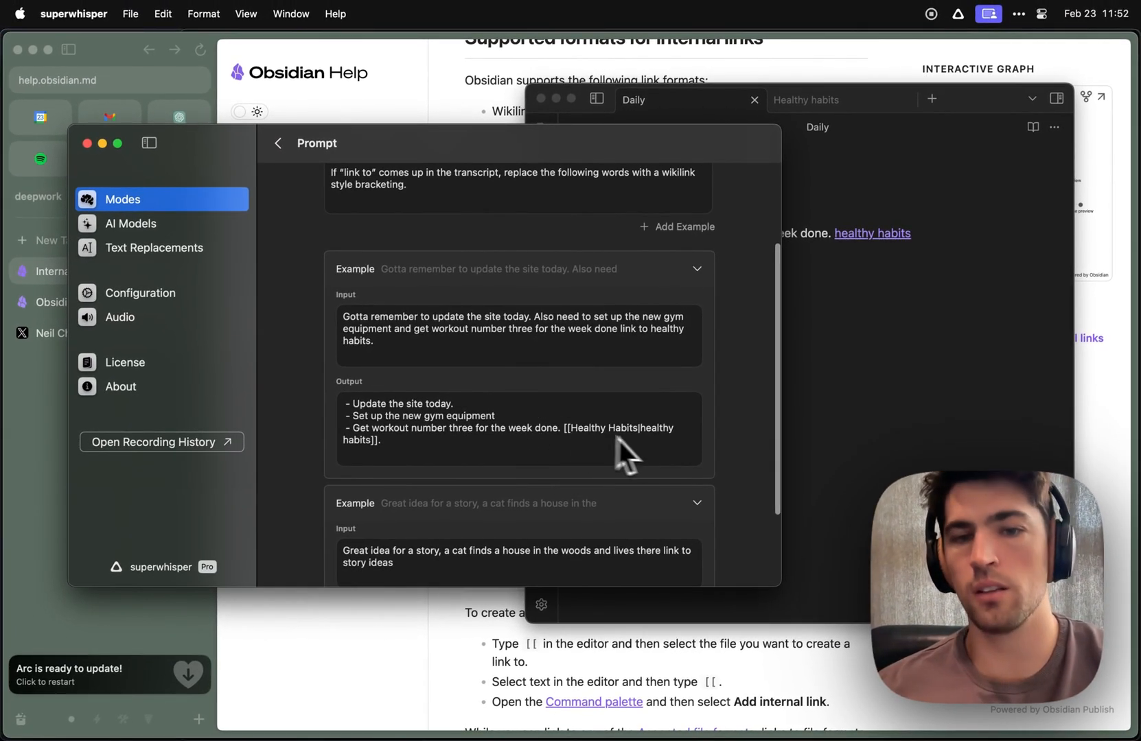
mouse_move(942, 449)
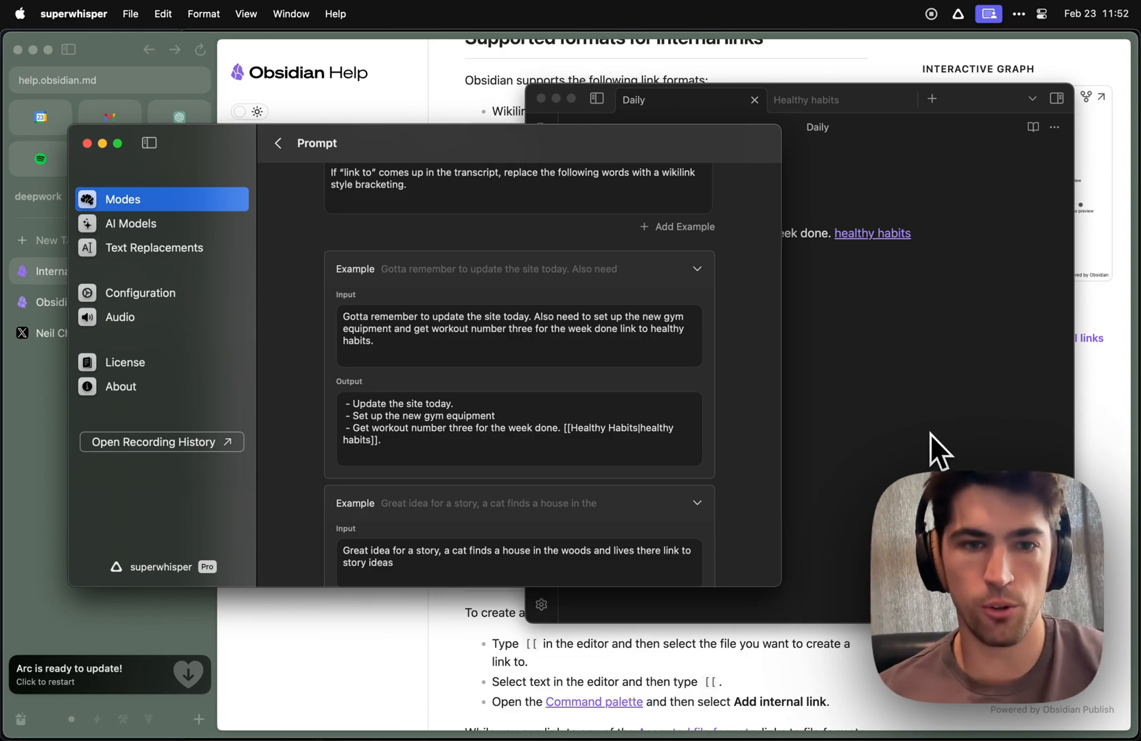